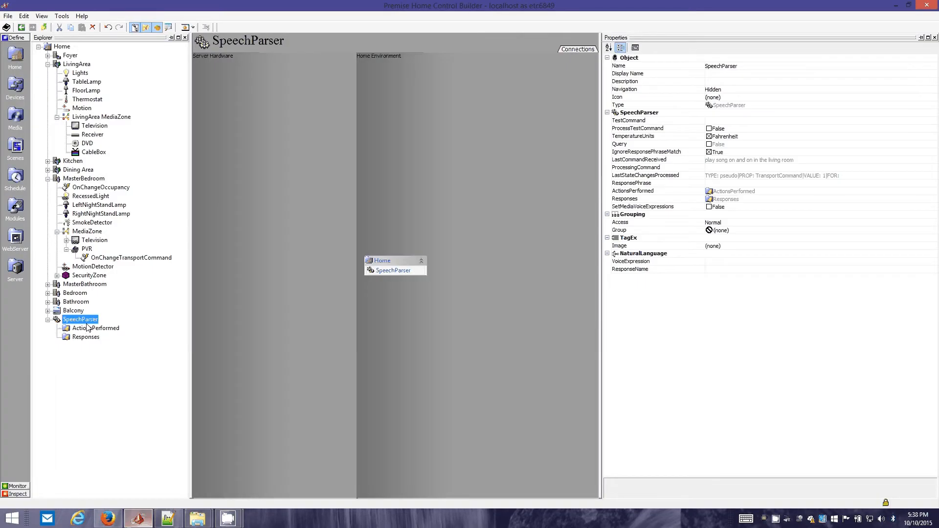
mouse_move(91, 351)
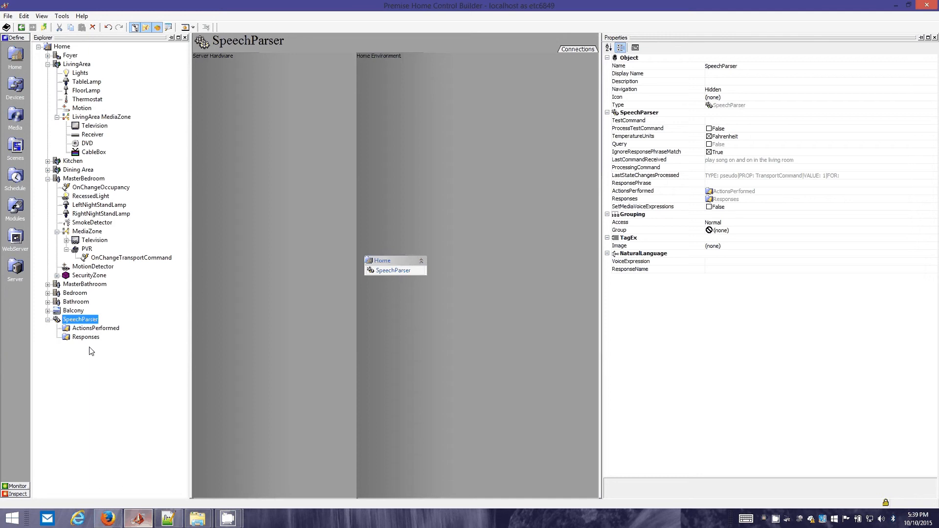
mouse_move(123, 359)
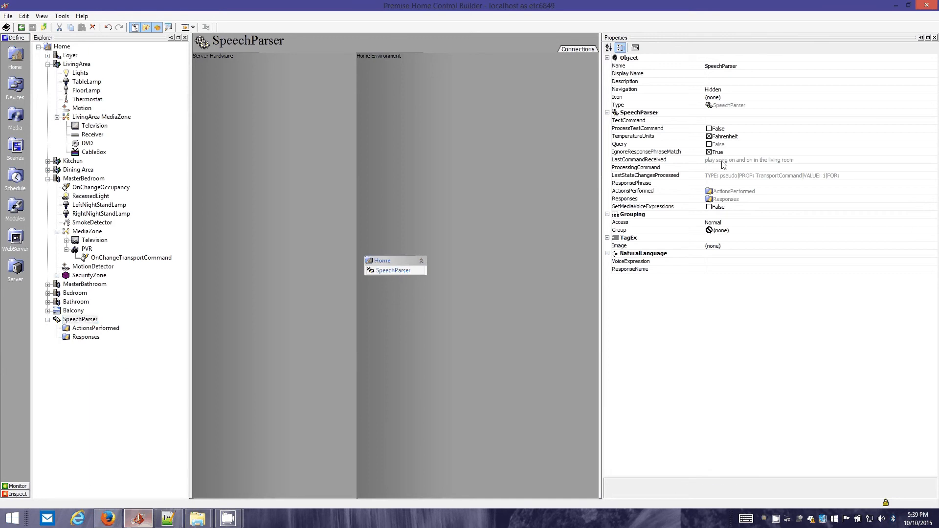
Inspect SpeechParser's LastCommandReceived for the 'turn on the master bedroom light' command.
left_click(639, 159)
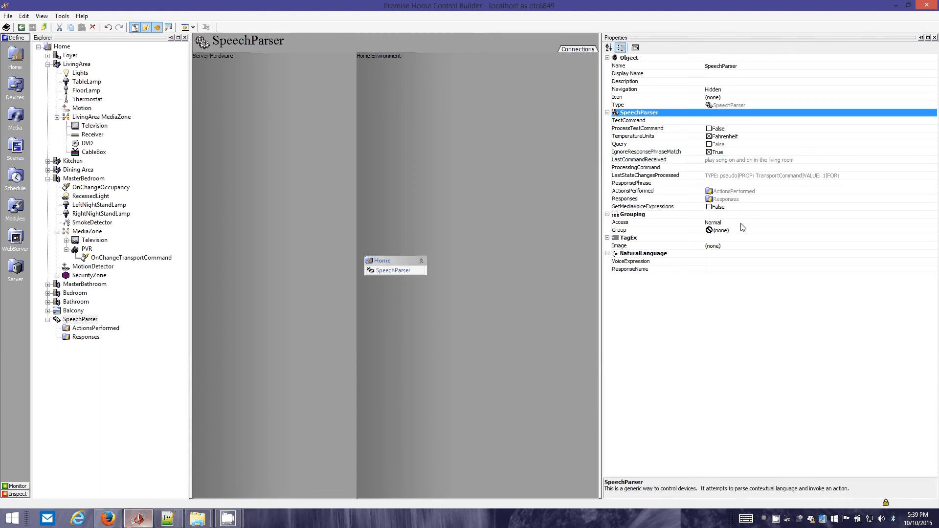
left_click(638, 159)
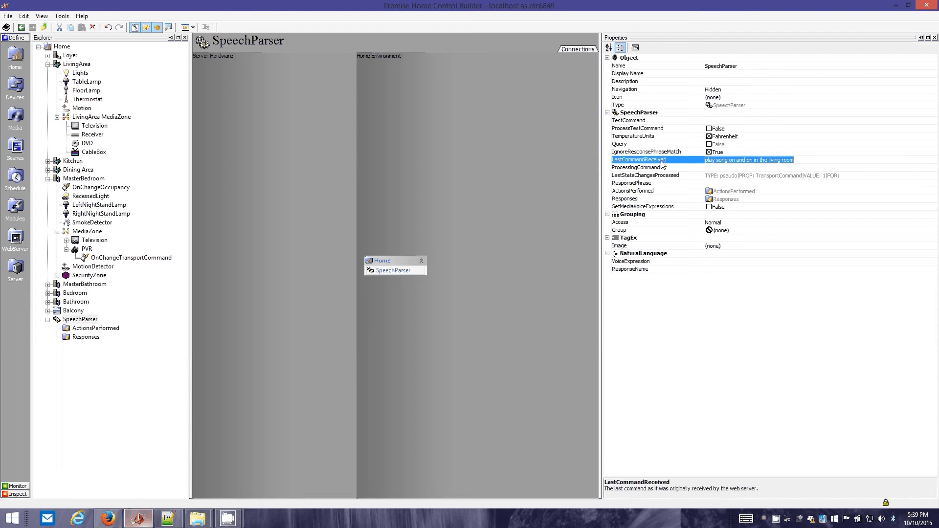
mouse_move(666, 161)
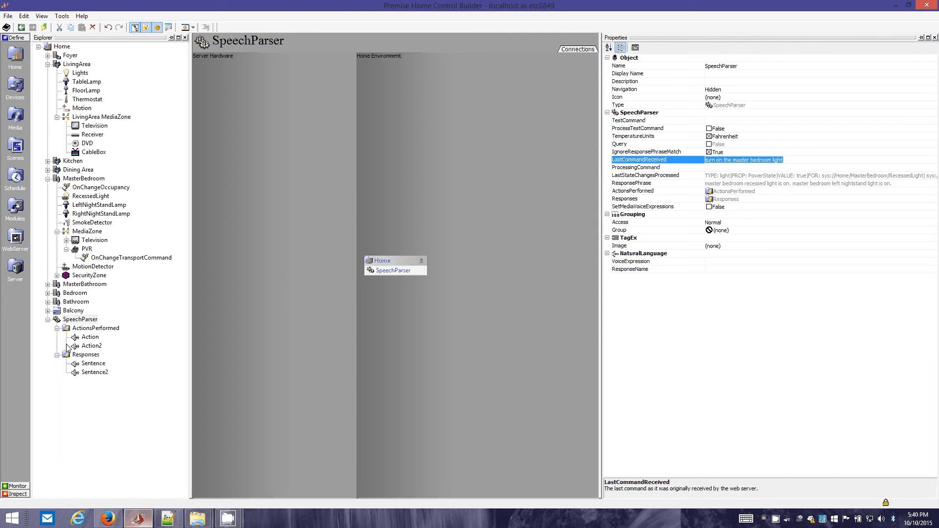
Review the two performed actions, including the recessed light power action, under ActionsPerformed.
left_click(96, 327)
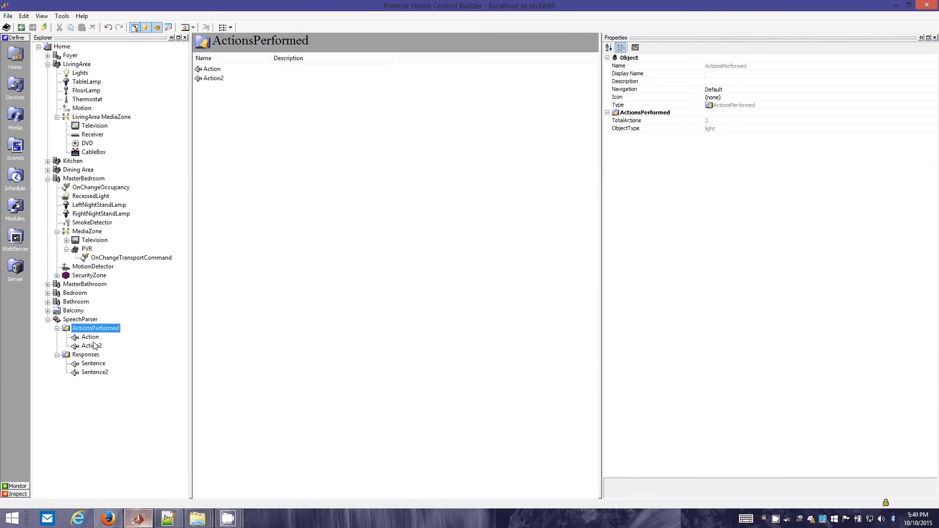
left_click(91, 346)
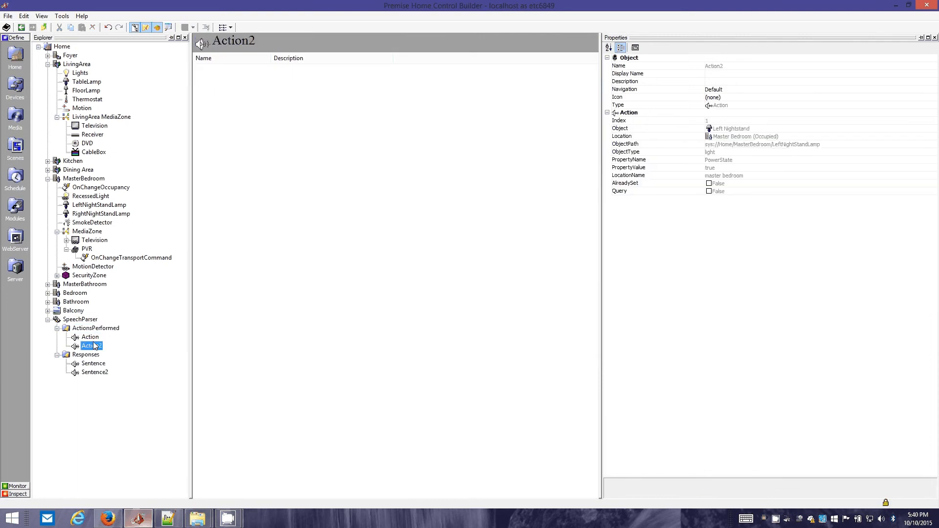
left_click(90, 337)
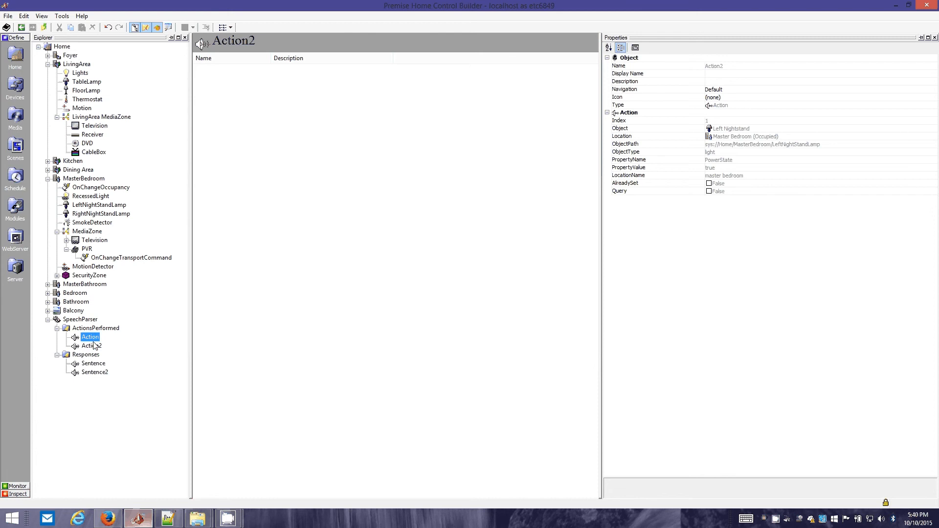
left_click(90, 346)
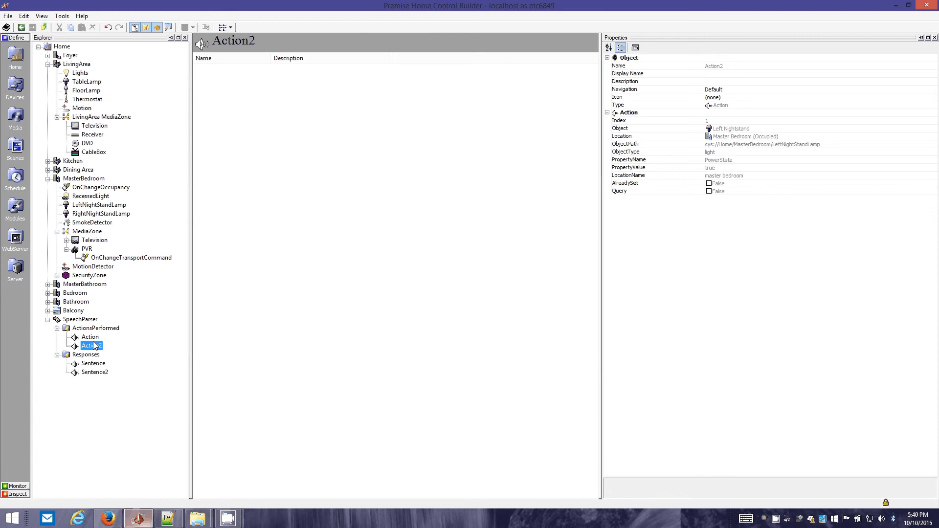
left_click(90, 337)
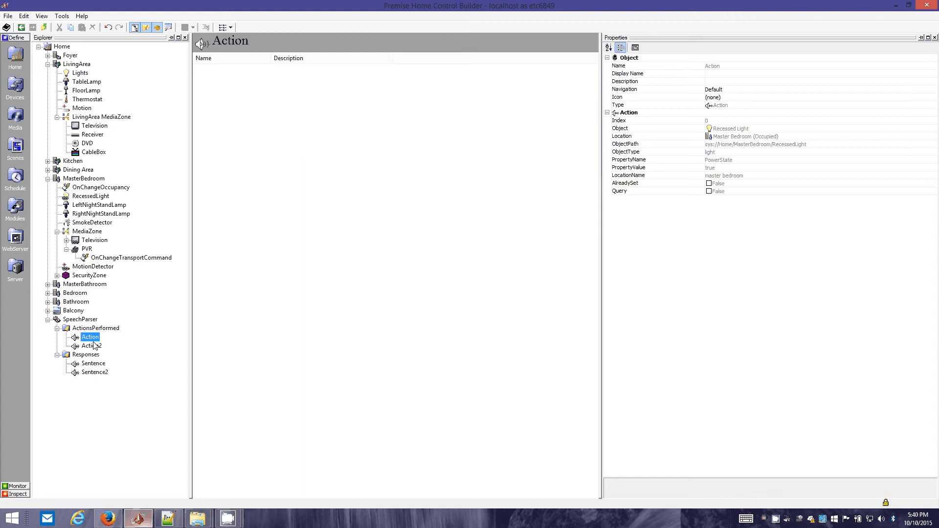
Check the Responses sentence, then return to SpeechParser for the 88 percent brightness command.
left_click(93, 362)
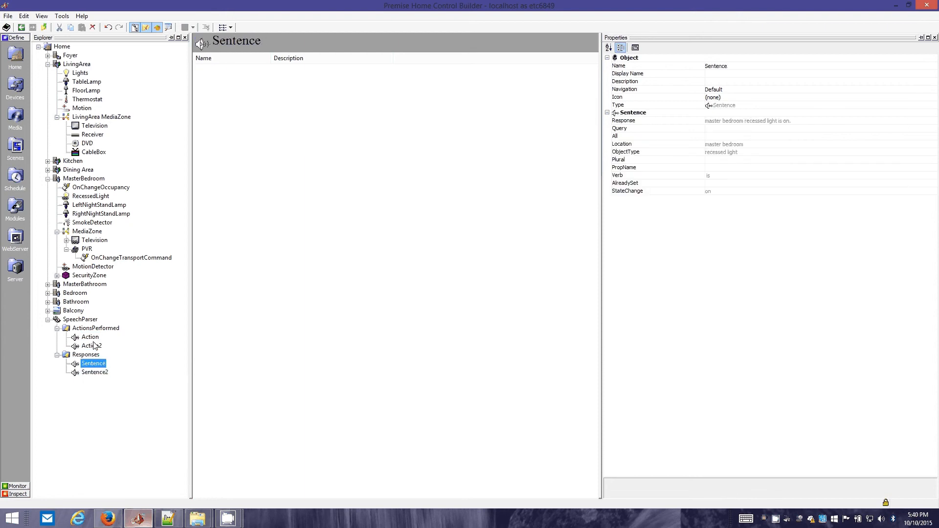
left_click(85, 354)
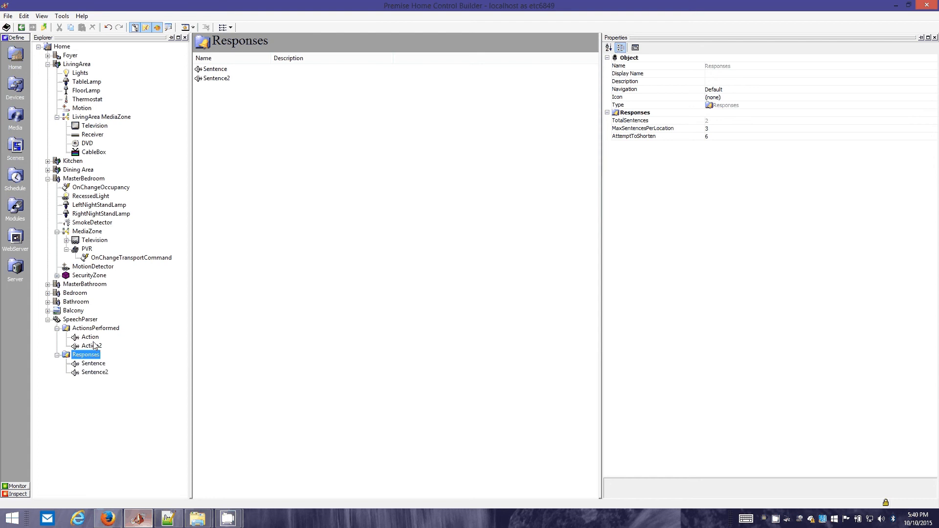
left_click(96, 328)
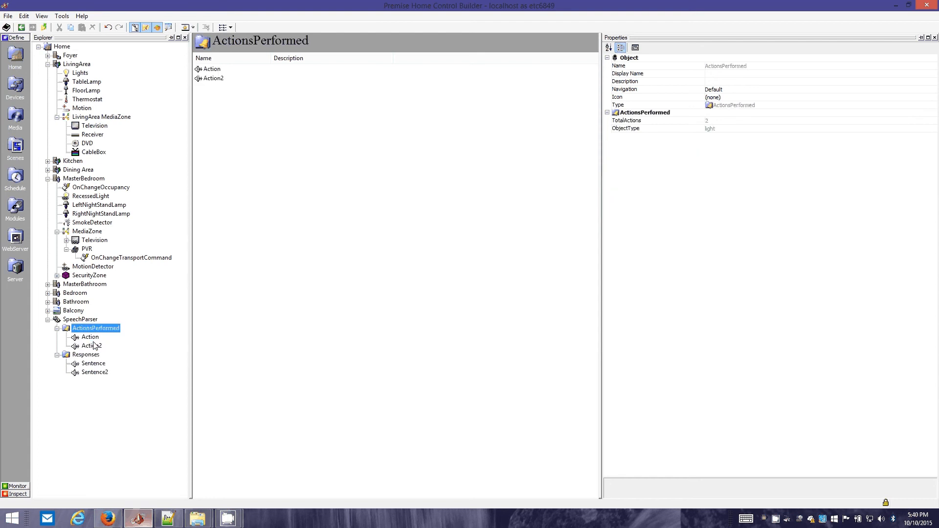
left_click(80, 319)
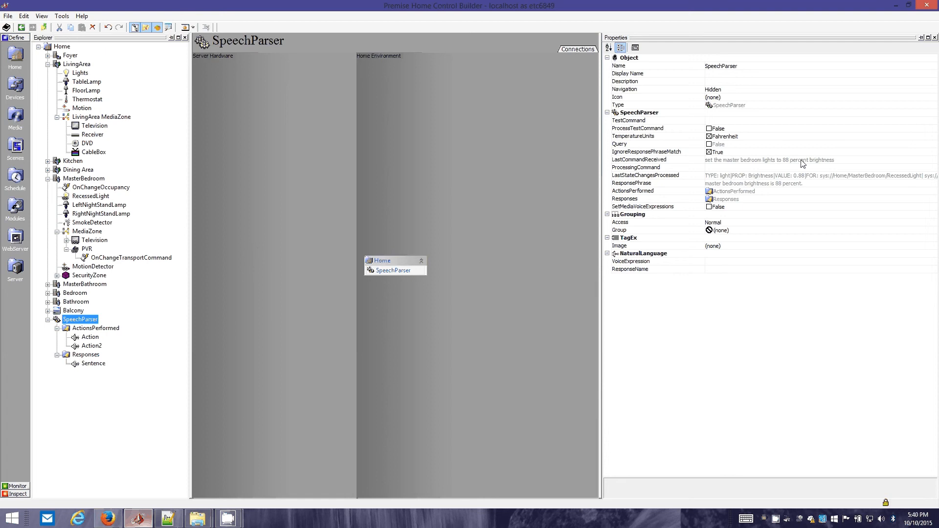
Review the 88% command, its 0.88 nightstand brightness actions, and MasterBedroom's aggregate brightness.
left_click(639, 159)
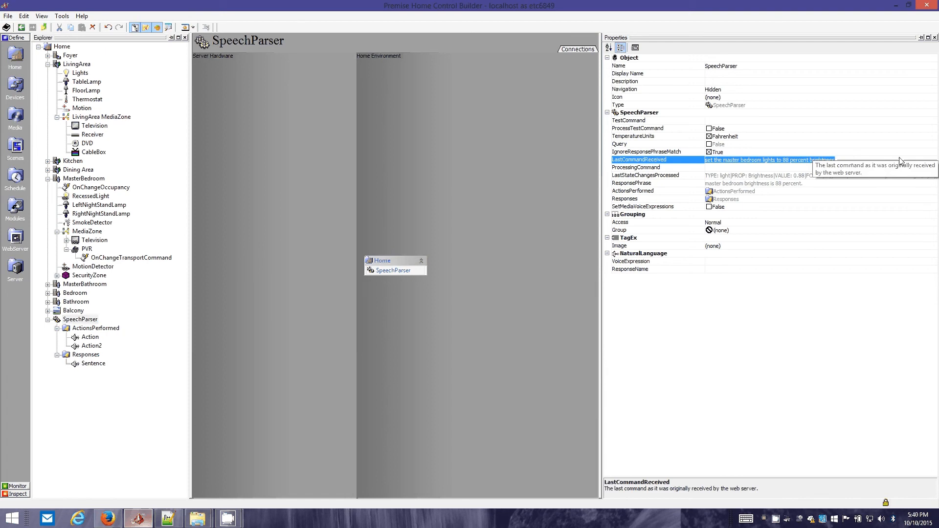
mouse_move(904, 165)
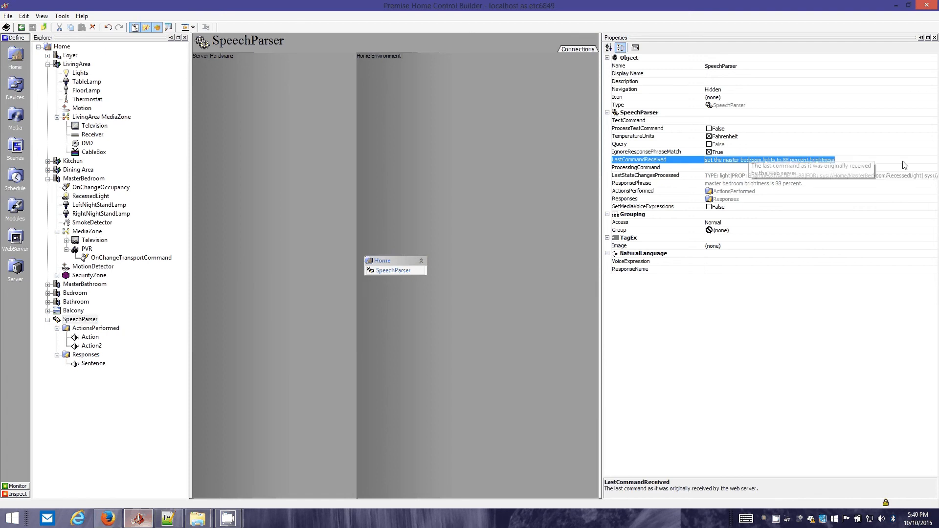
left_click(636, 168)
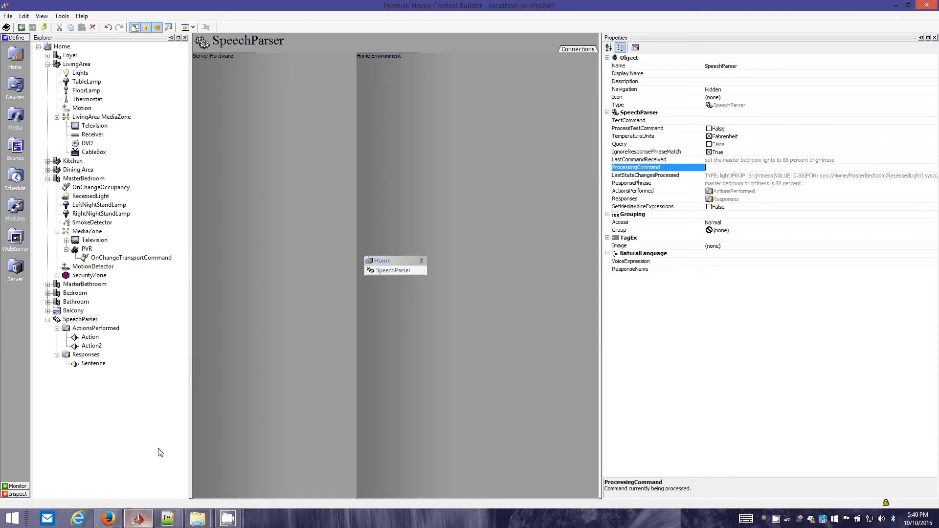
left_click(92, 346)
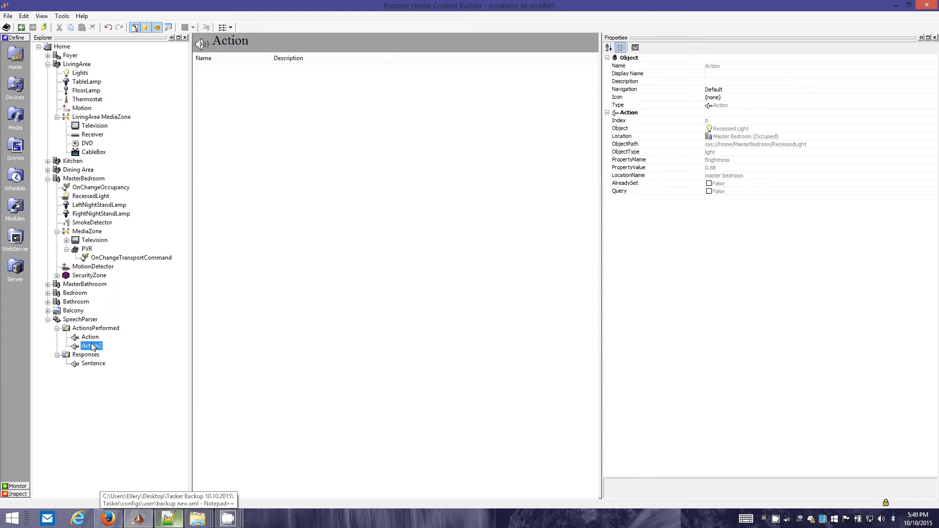
left_click(91, 346)
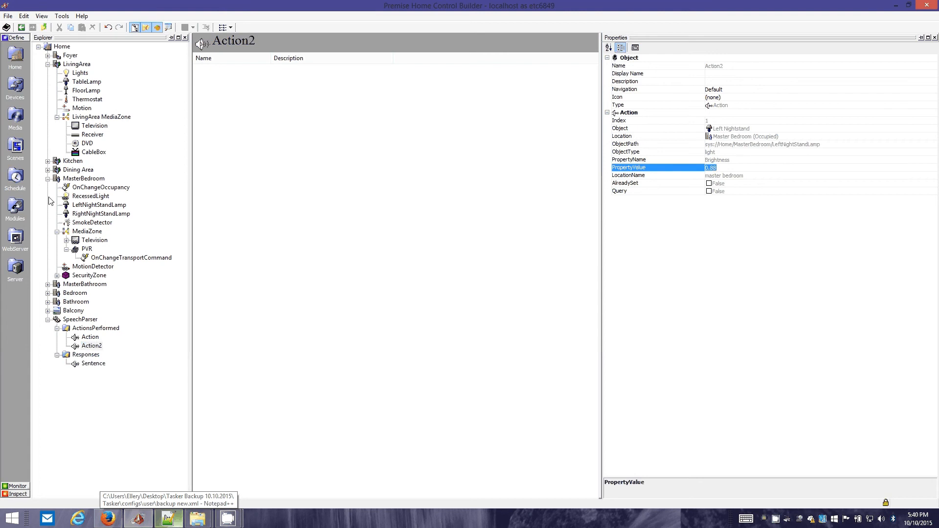
left_click(83, 178)
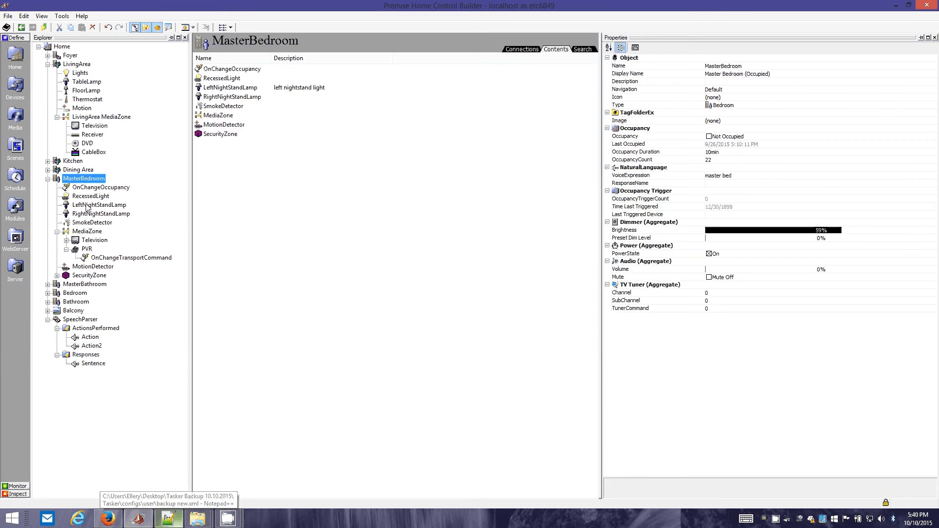
Compare the bedroom lamps: Left Nightstand at 88% brightness, right nightstand at 0%.
left_click(91, 196)
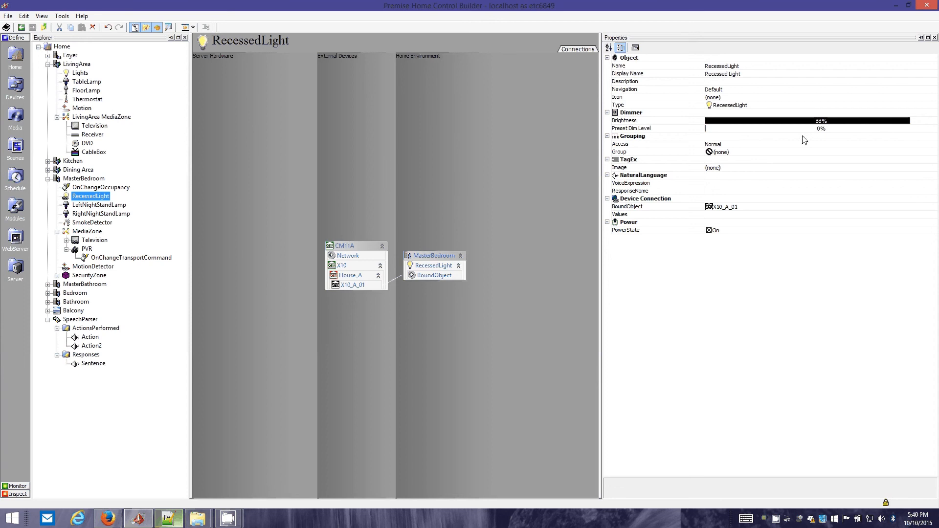
mouse_move(89, 217)
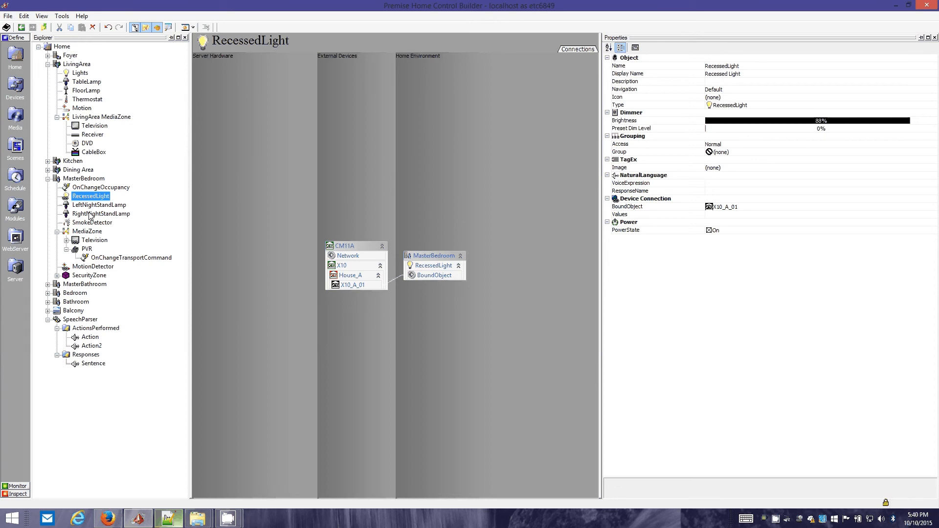
left_click(100, 213)
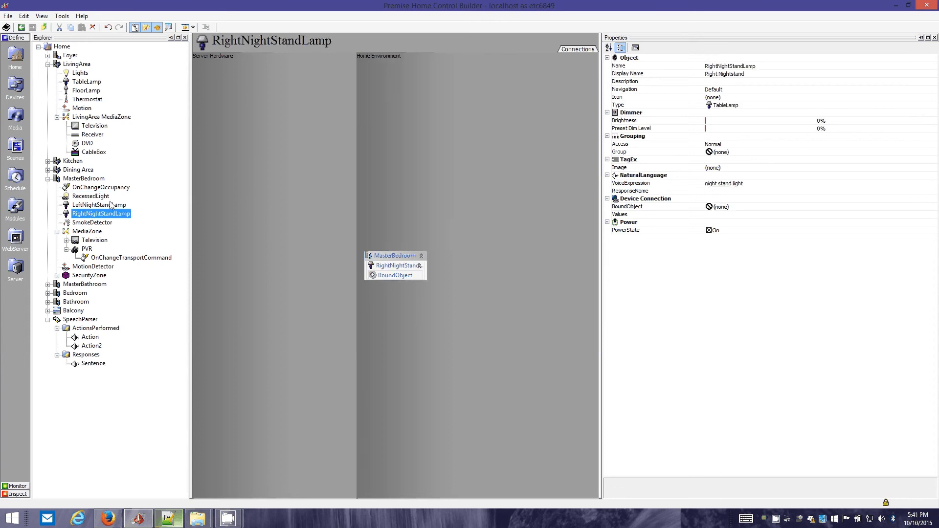
left_click(99, 204)
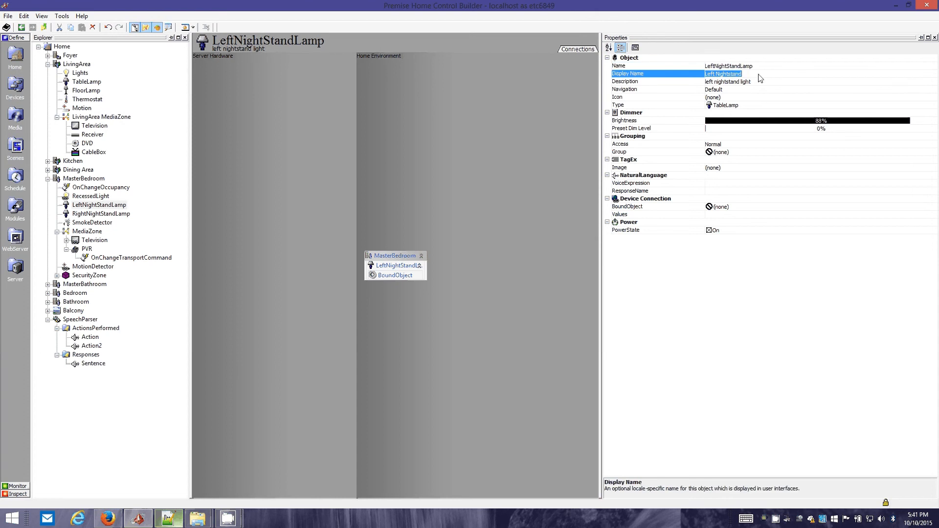
Check the right nightstand lamp, then read SpeechParser's 43 percent command and response phrase.
left_click(100, 213)
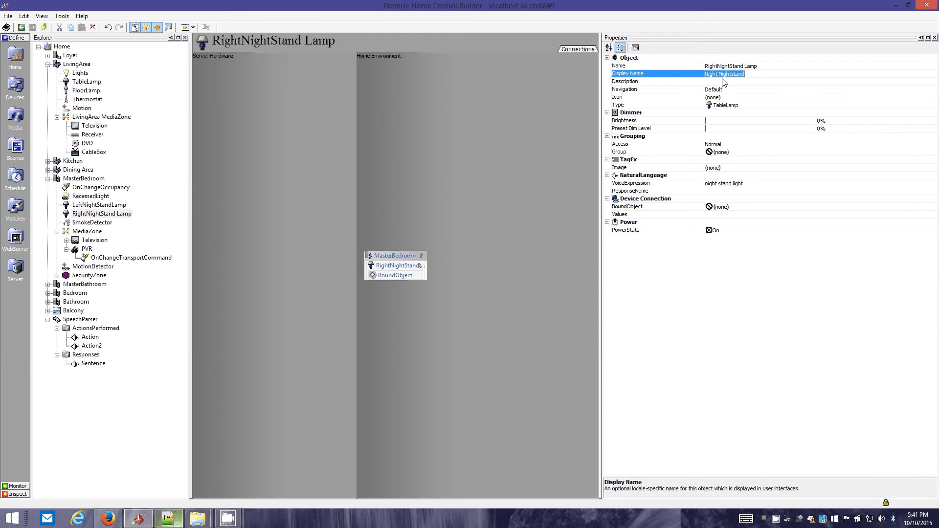
left_click(80, 320)
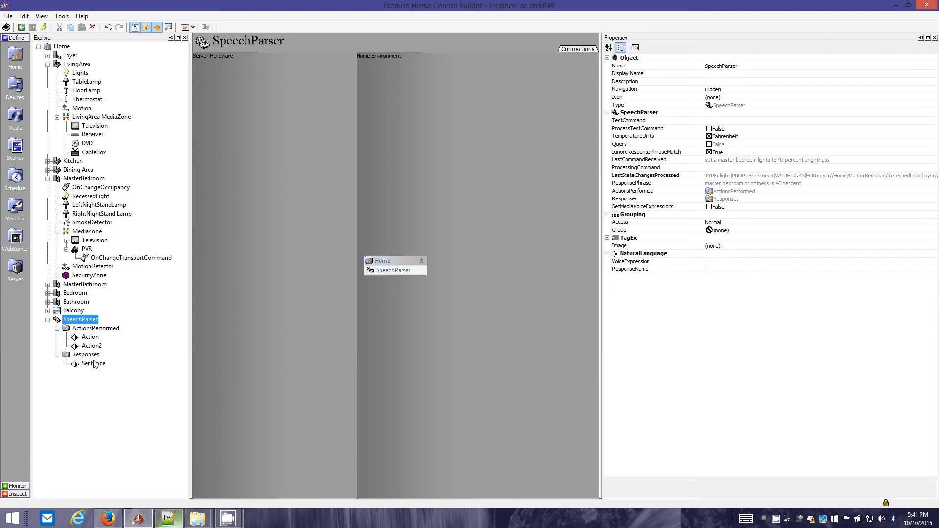
Verify the recessed light and left nightstand lamp at 43% and MasterBedroom at 29%.
left_click(90, 336)
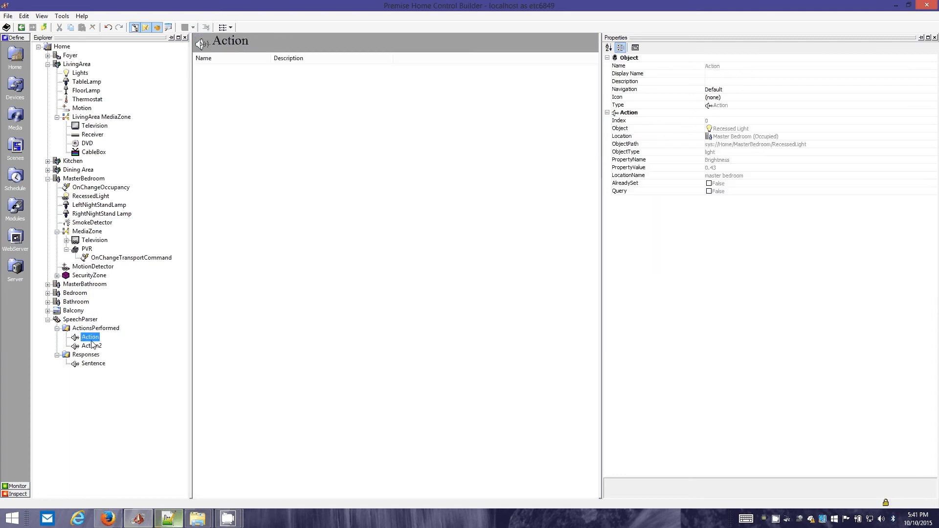
left_click(91, 345)
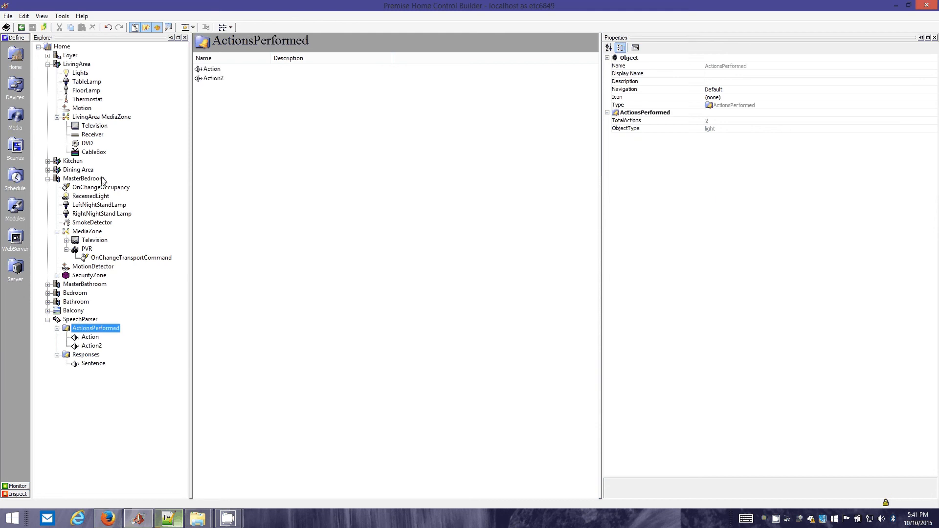
left_click(99, 204)
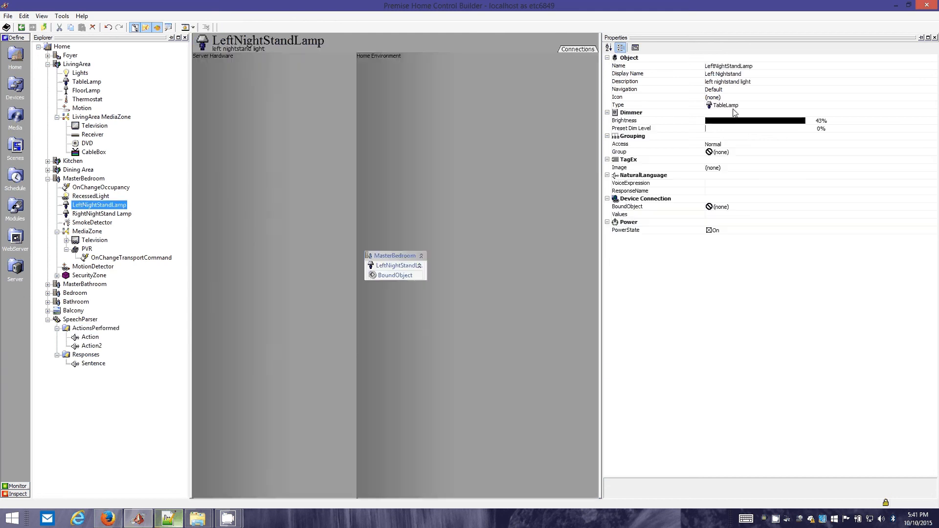
mouse_move(152, 214)
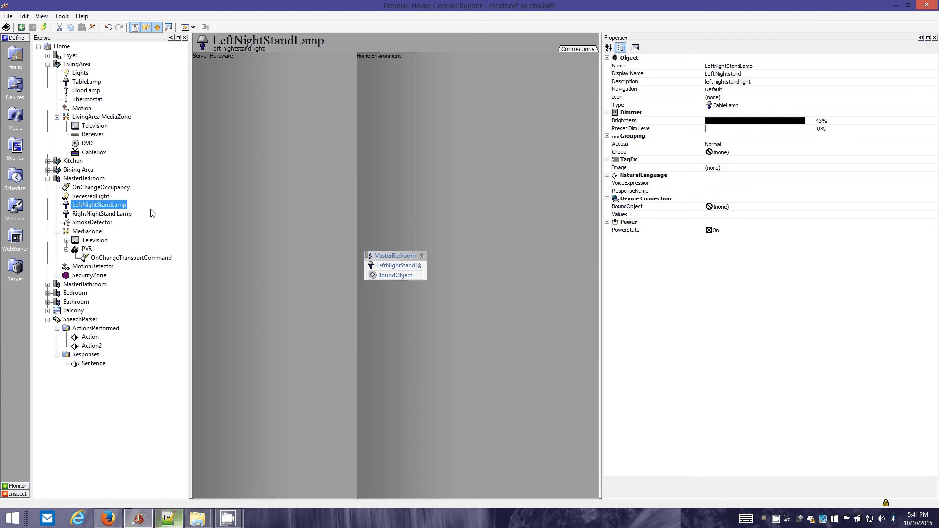
left_click(90, 195)
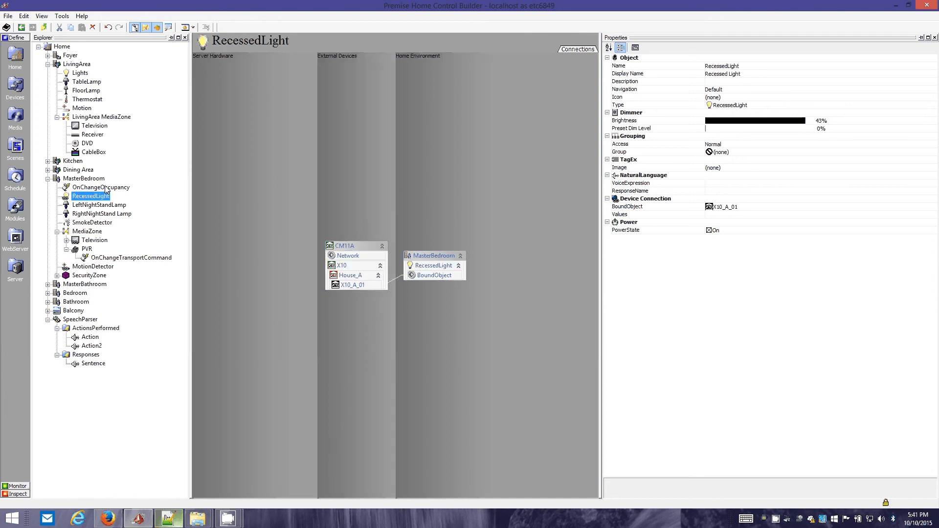
left_click(83, 179)
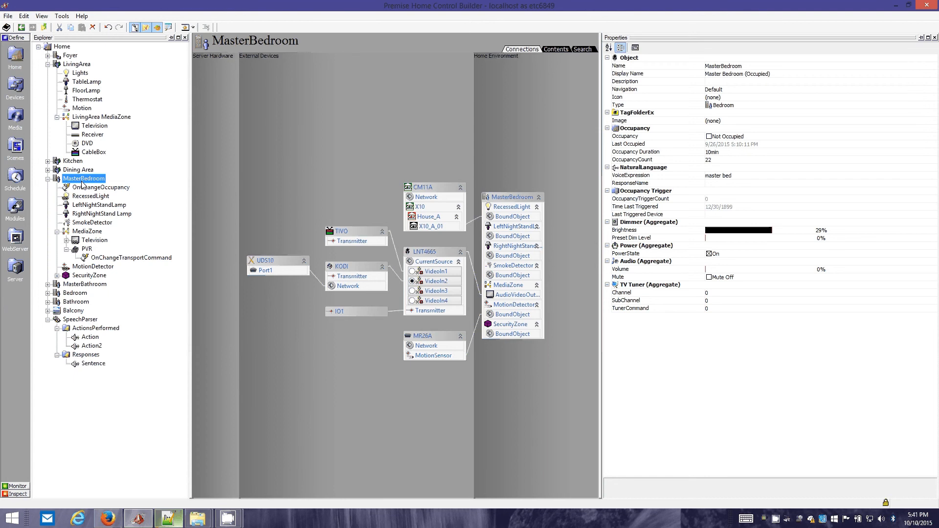
mouse_move(35, 132)
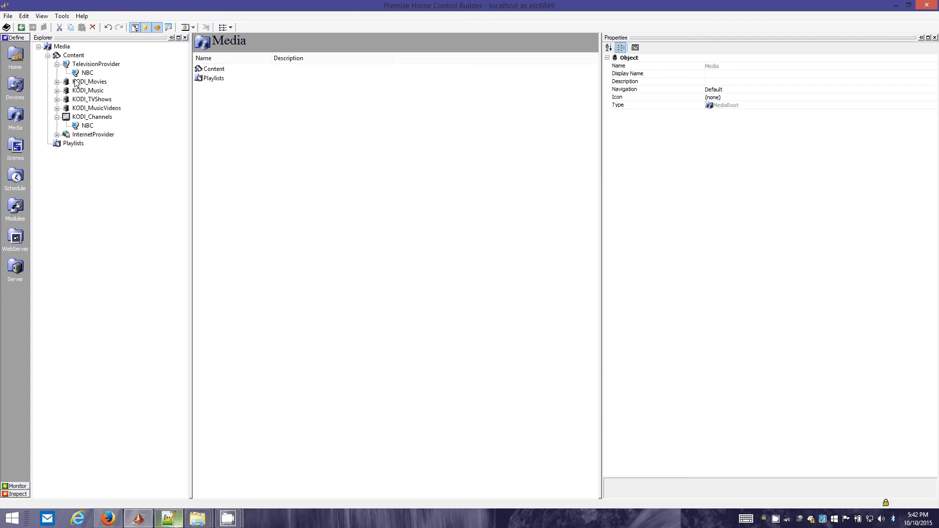
mouse_move(82, 129)
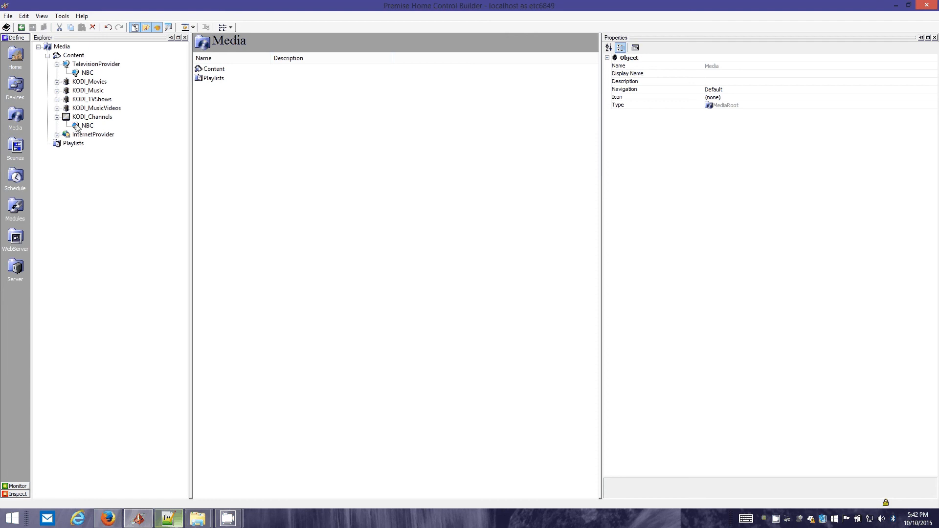
mouse_move(15, 51)
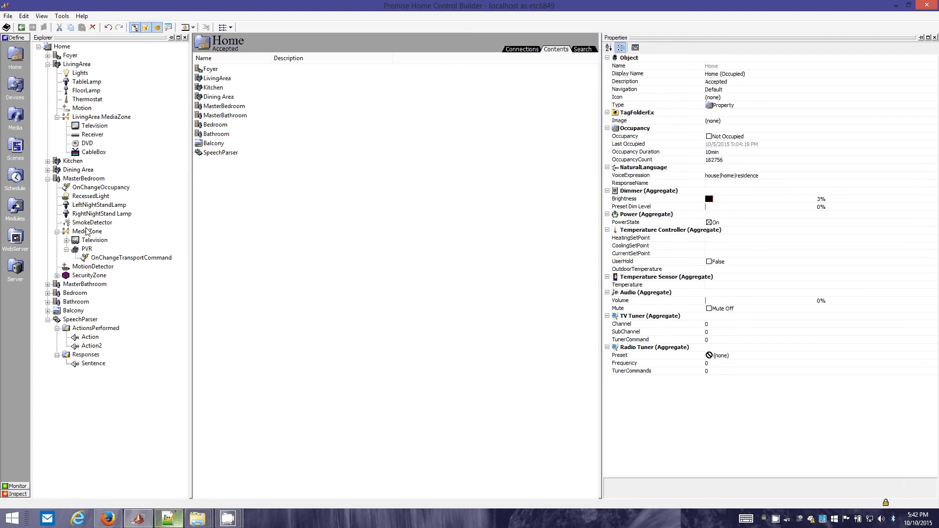
Select the master bedroom MediaZone to watch On & On start playing from KODI.
left_click(86, 231)
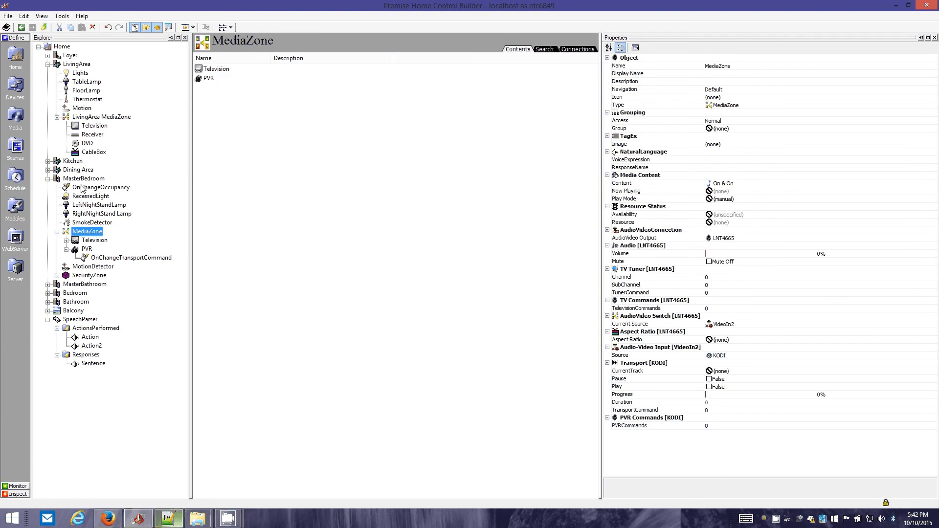
mouse_move(722, 202)
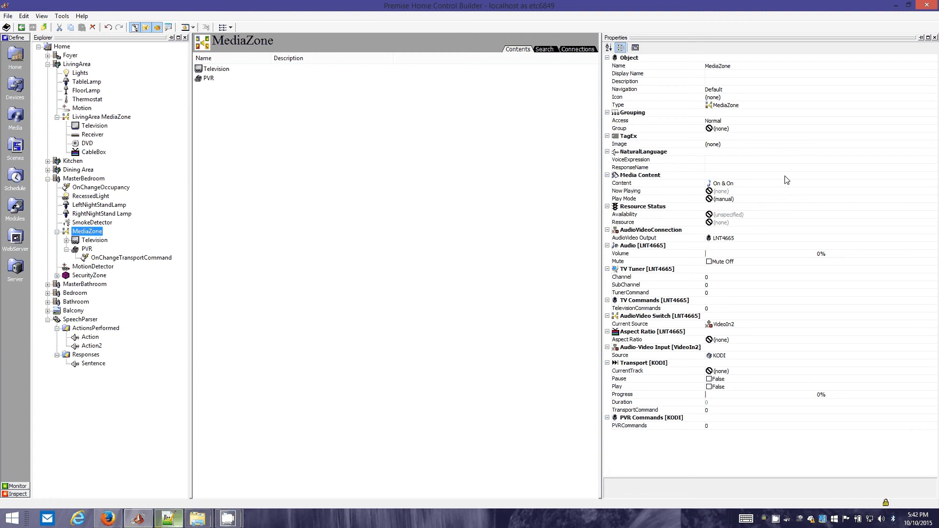
mouse_move(660, 210)
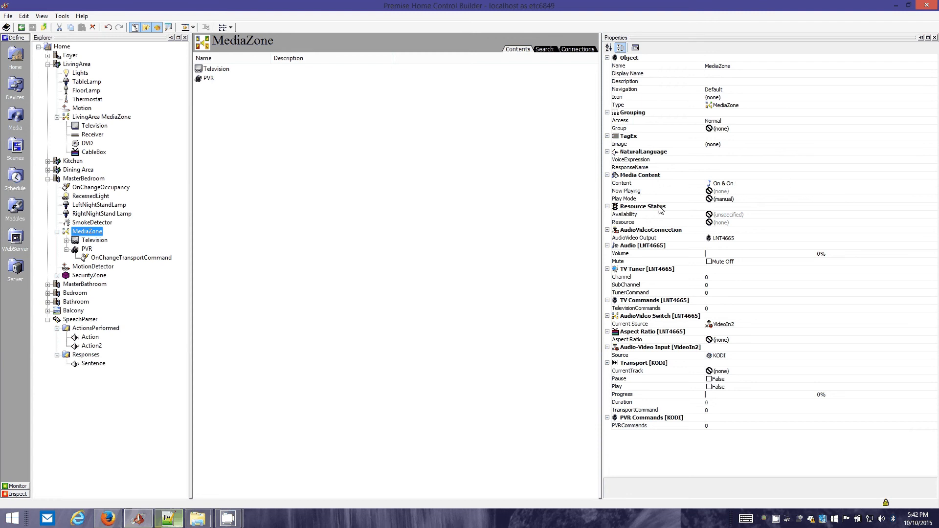
mouse_move(751, 199)
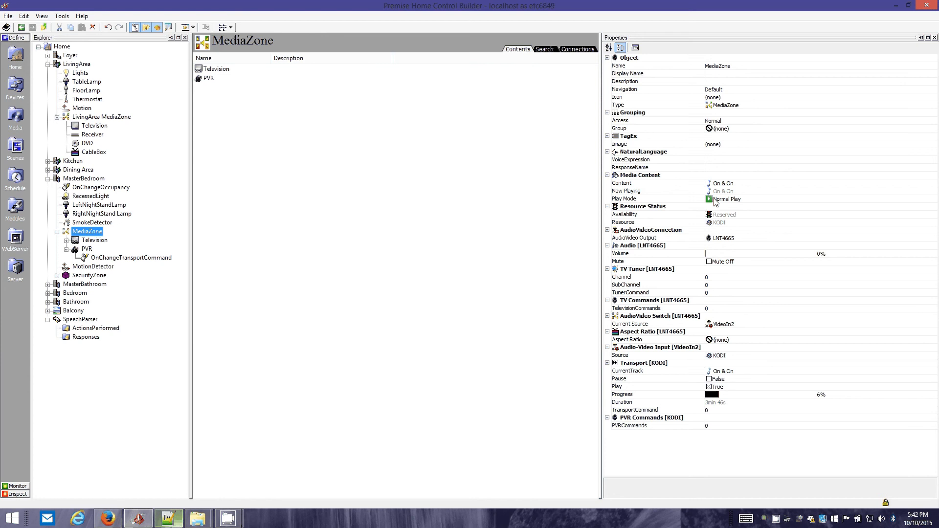
Inspect the MediaZone's pause setting and Now Playing content showing On & On.
left_click(708, 378)
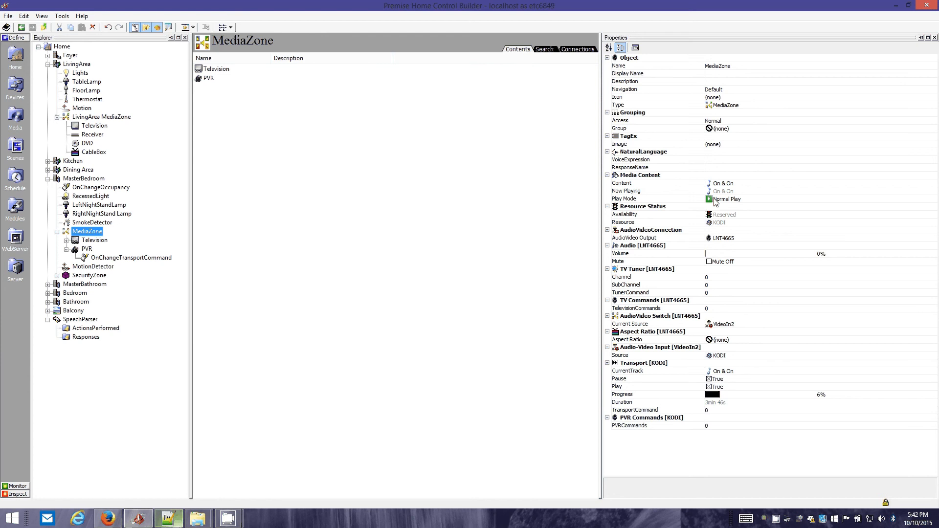
mouse_move(749, 227)
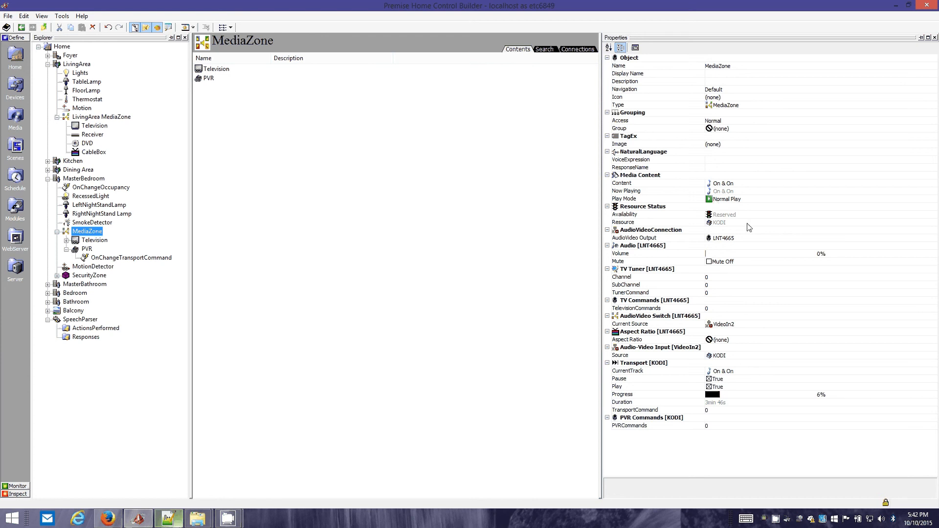
mouse_move(733, 383)
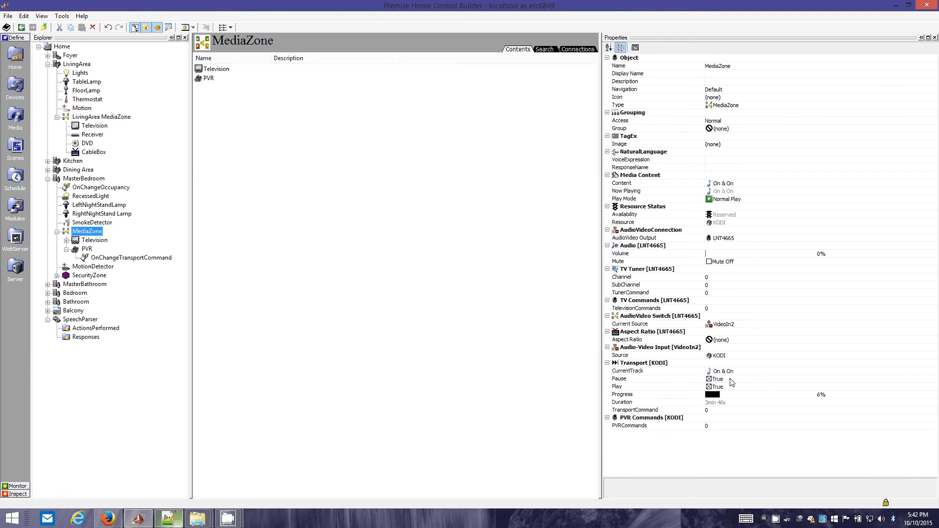
left_click(638, 379)
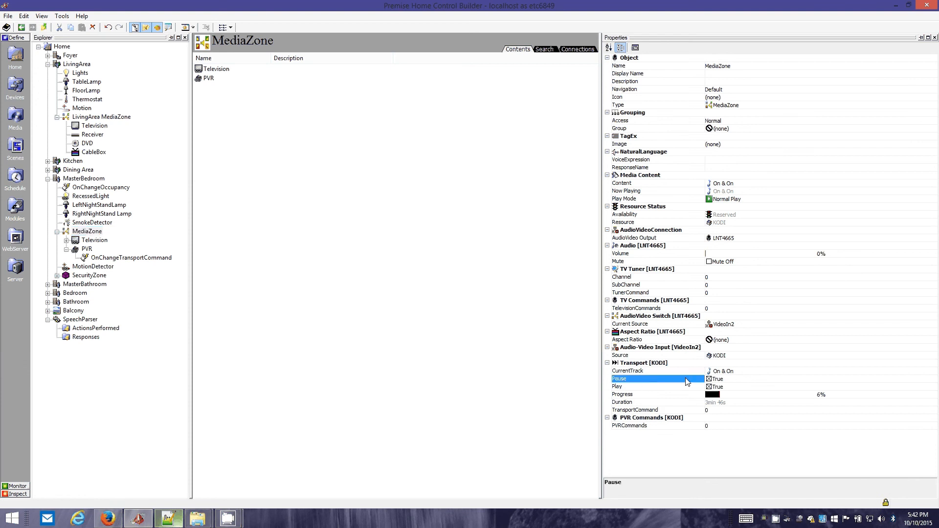
mouse_move(798, 362)
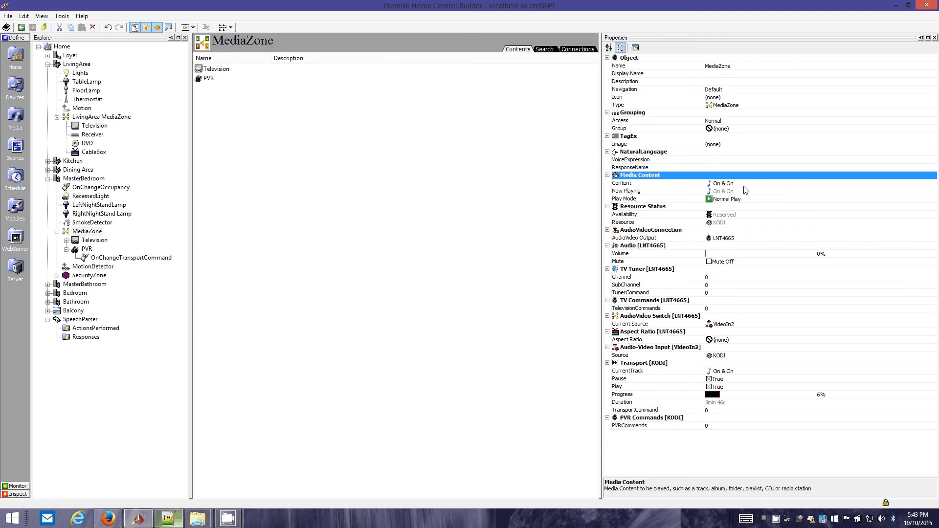
mouse_move(709, 202)
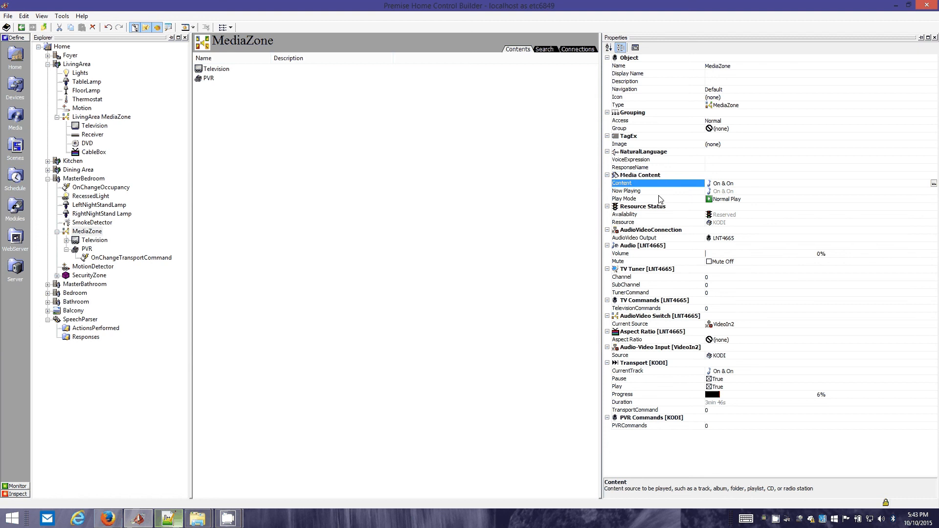
left_click(642, 191)
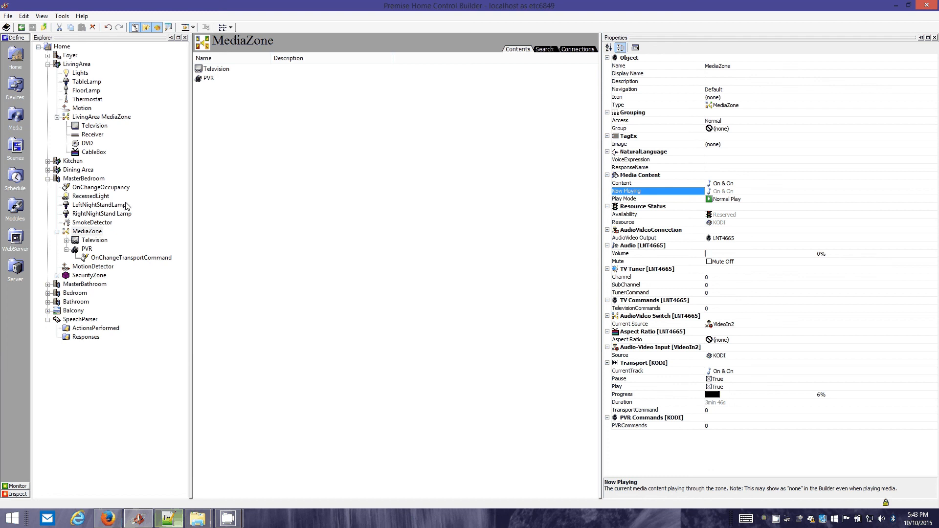
left_click(87, 231)
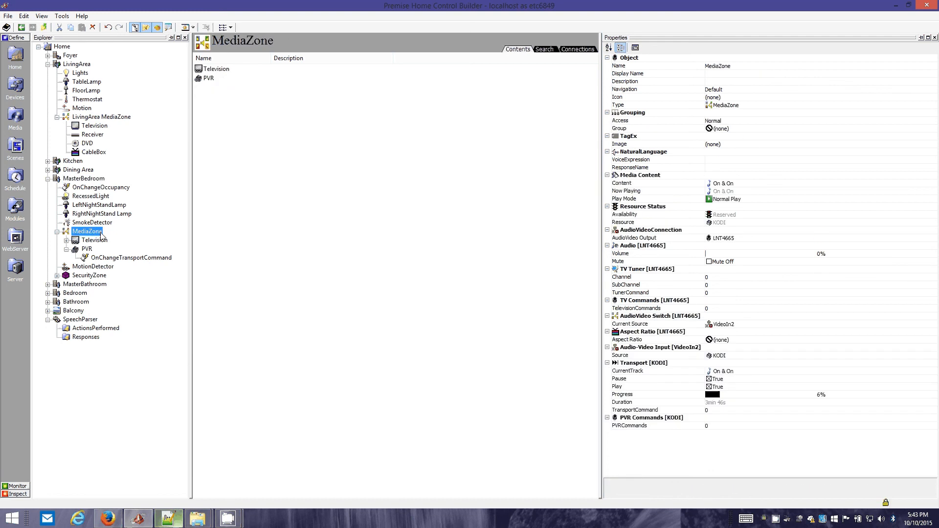
mouse_move(739, 185)
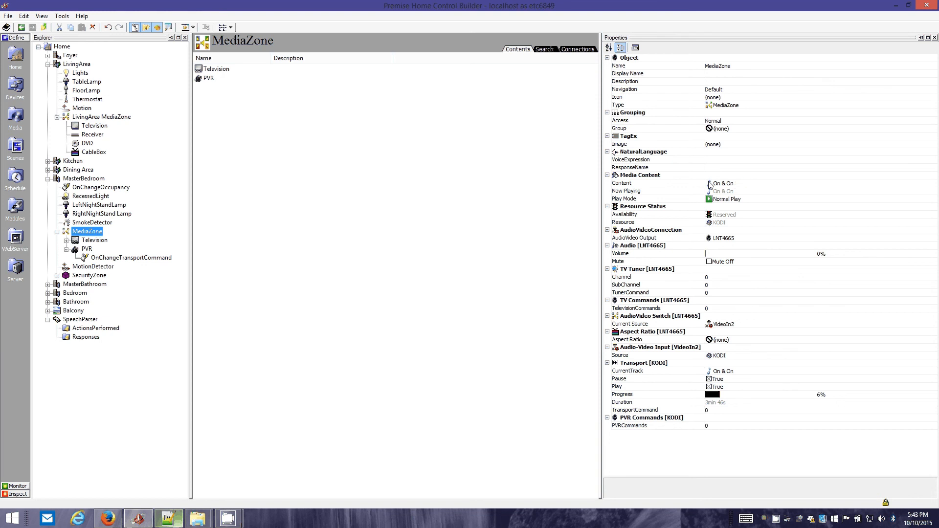
mouse_move(142, 197)
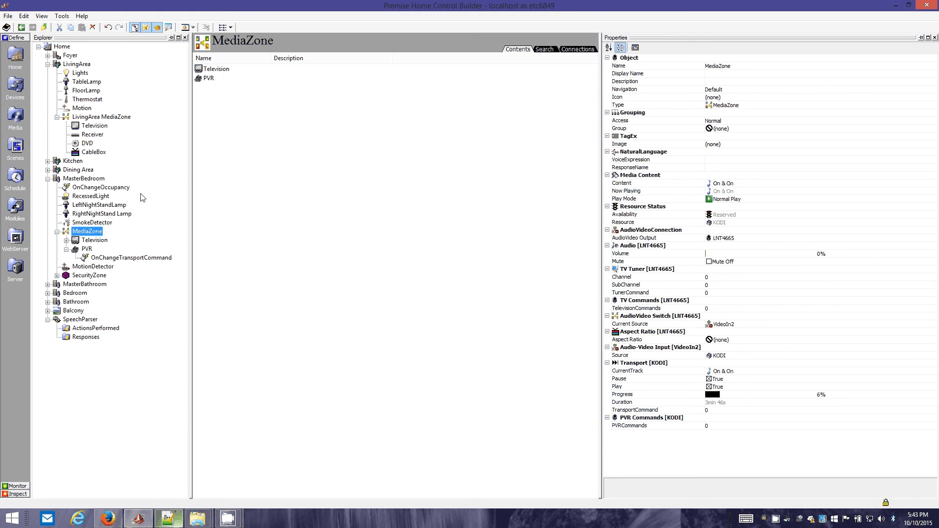
mouse_move(98, 326)
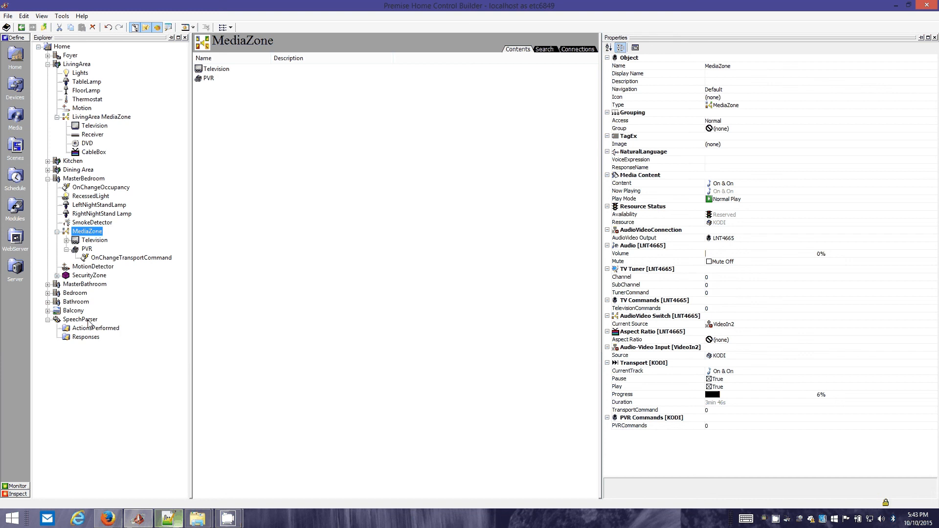
mouse_move(89, 328)
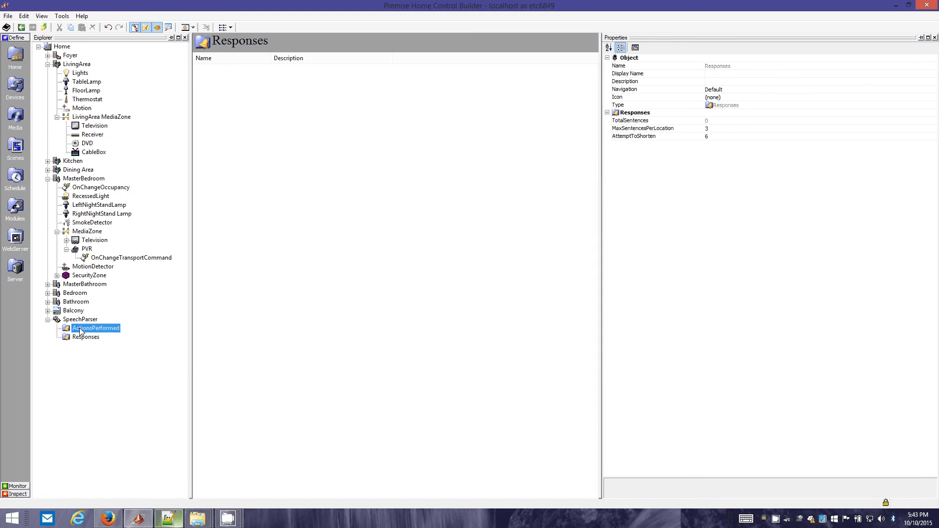
View ActionsPerformed, then SpeechParser's response that On & On is playing in the Master Bedroom.
left_click(95, 328)
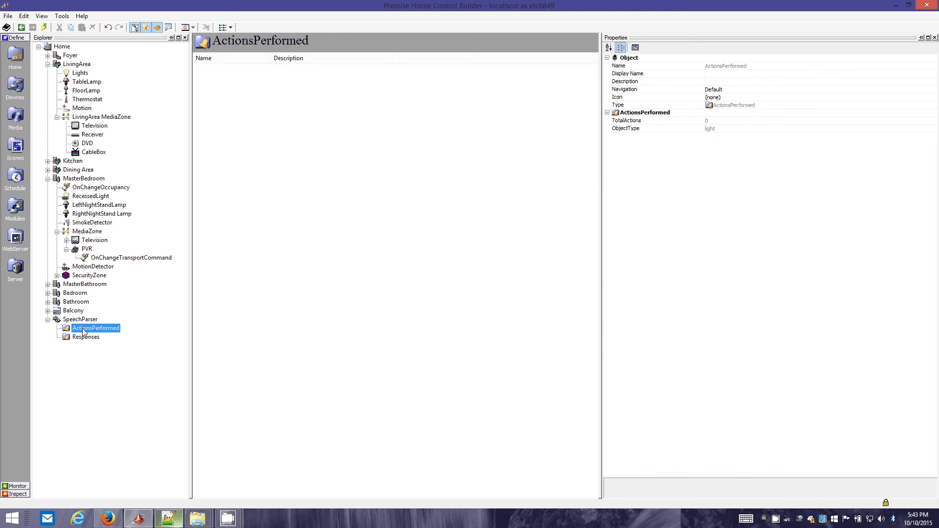
left_click(79, 319)
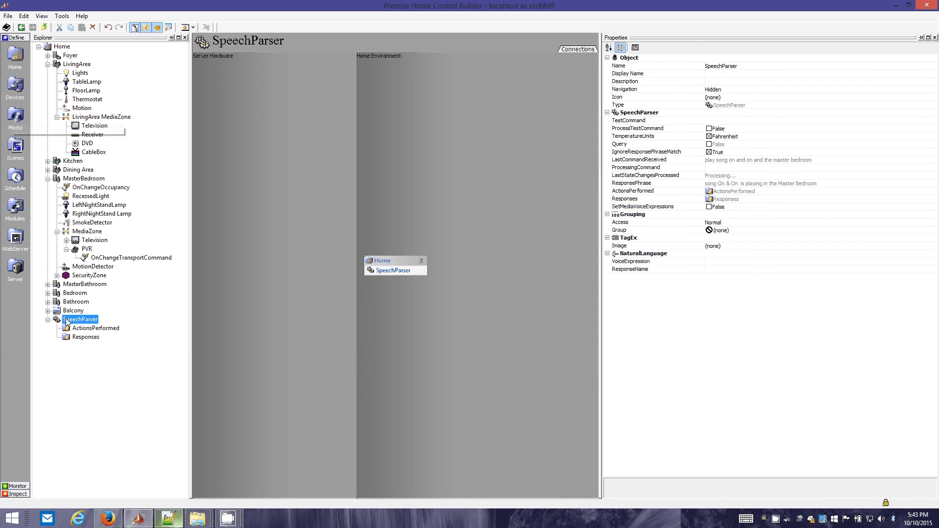
Inspect SpeechParser's On & On response and TestCommand, then view MasterBedroom's connections diagram.
left_click(96, 327)
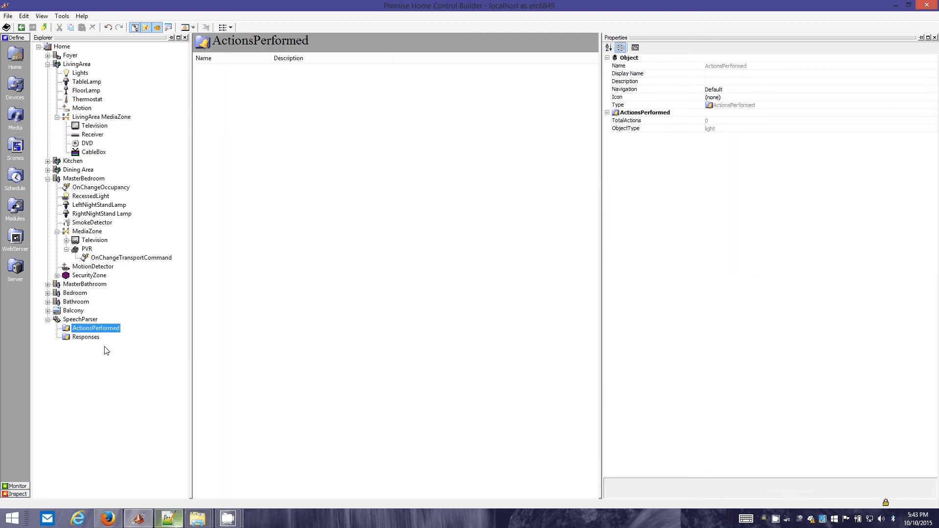
mouse_move(91, 338)
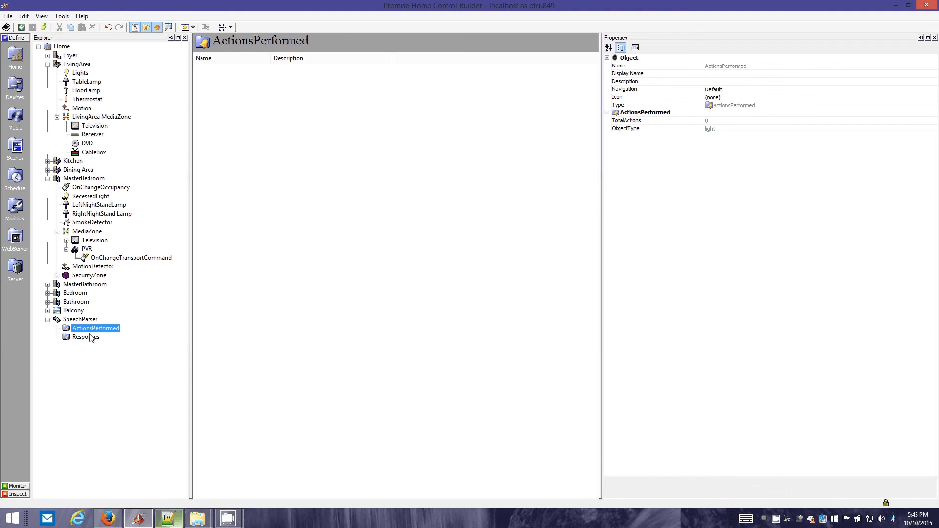
left_click(79, 320)
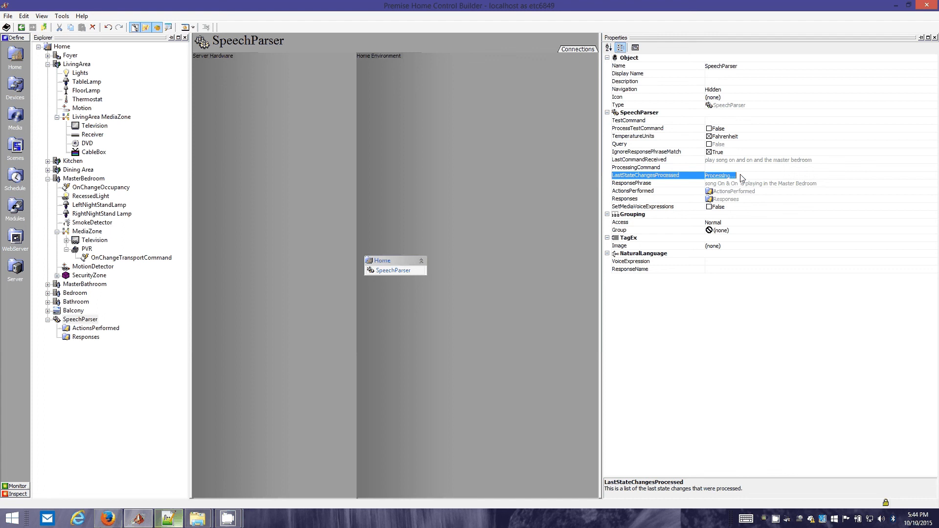
left_click(762, 183)
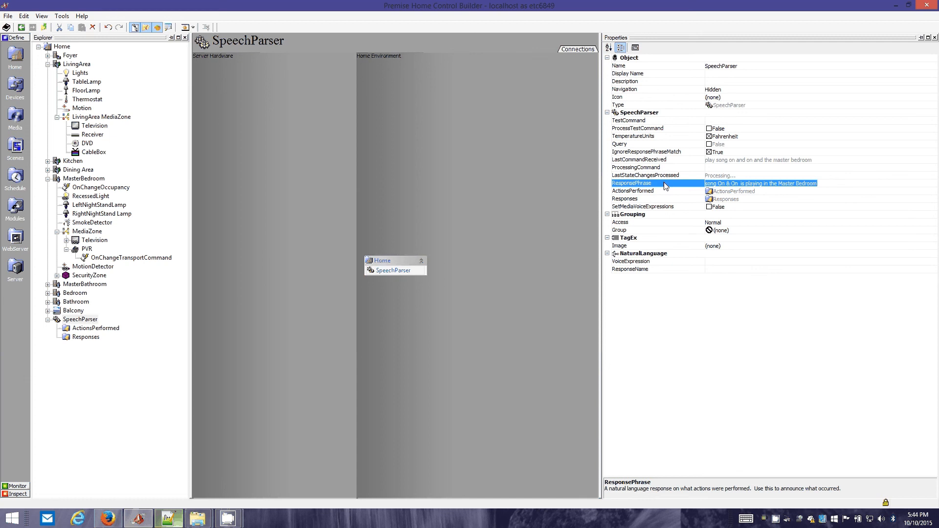
left_click(629, 120)
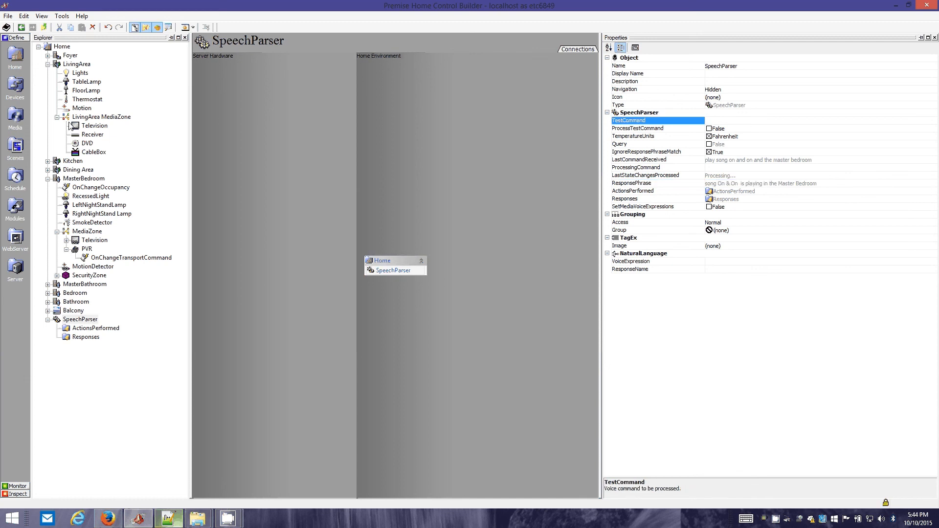
left_click(84, 179)
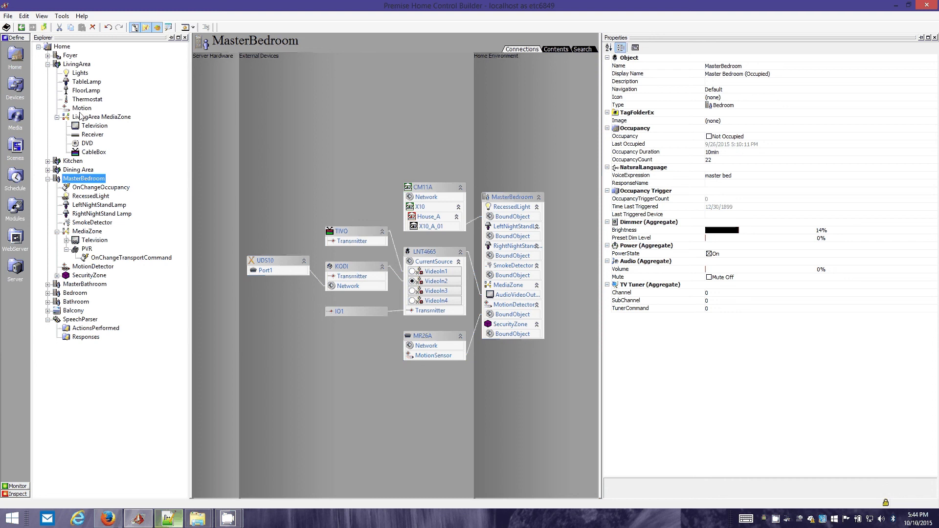
mouse_move(88, 193)
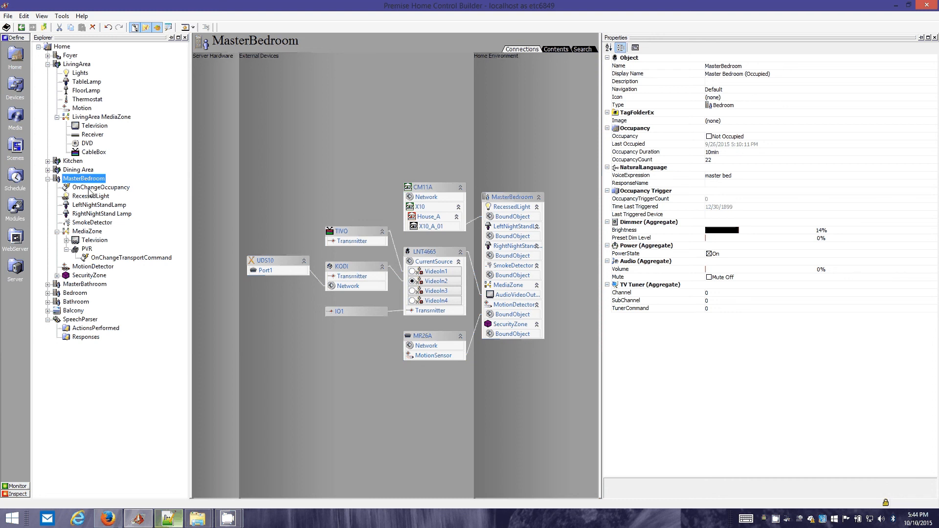
mouse_move(108, 270)
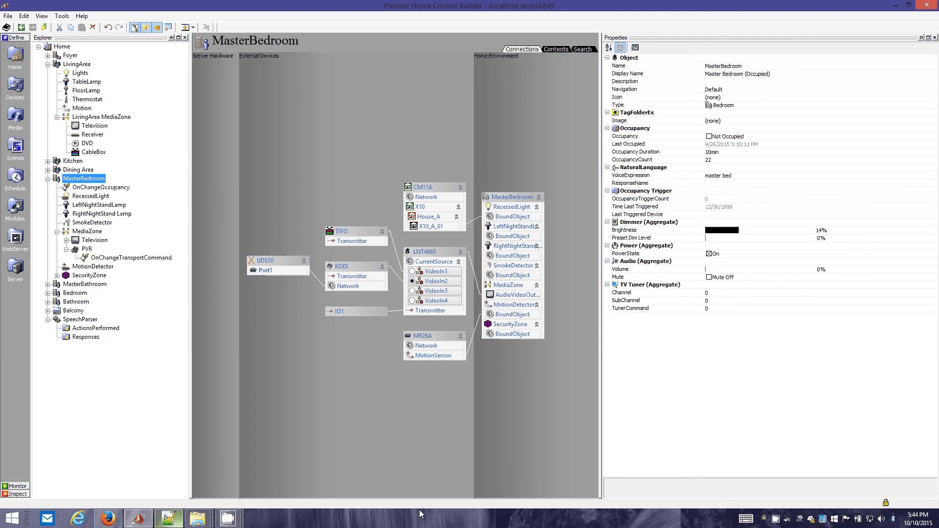
mouse_move(384, 35)
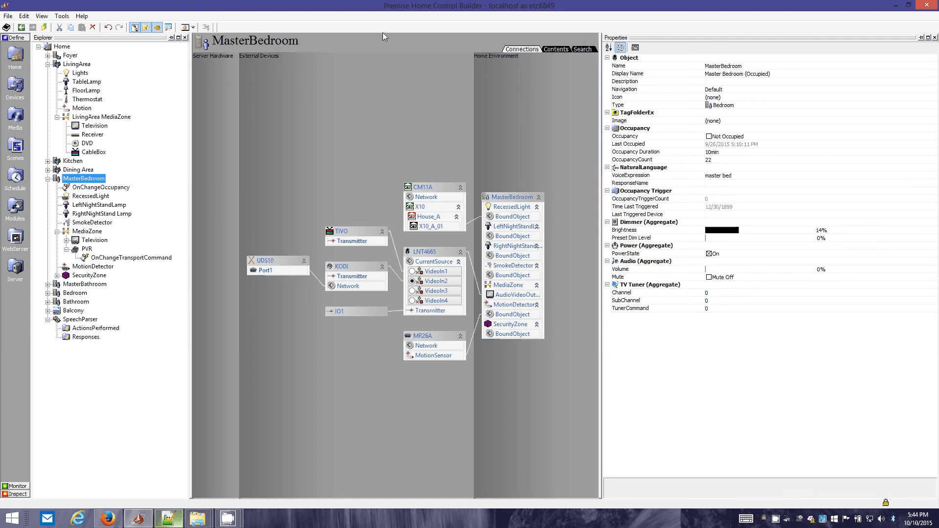
mouse_move(311, 460)
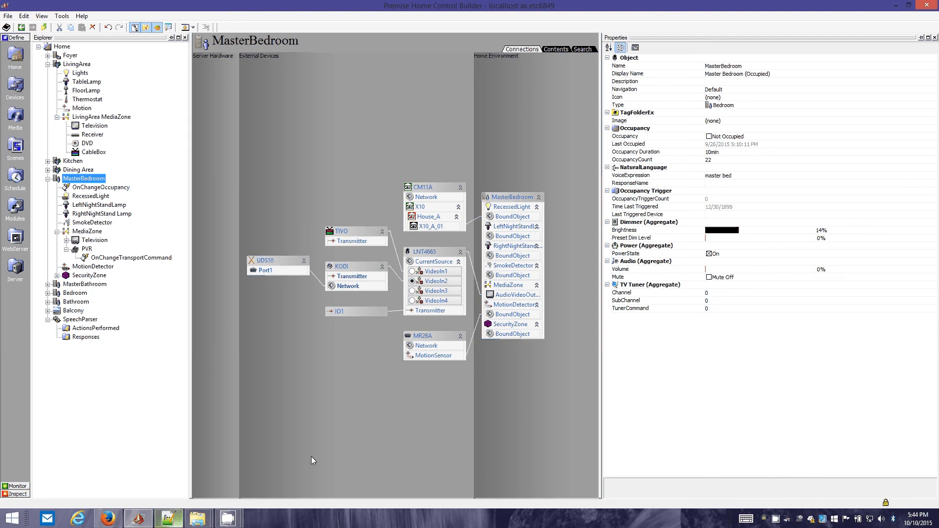
mouse_move(768, 502)
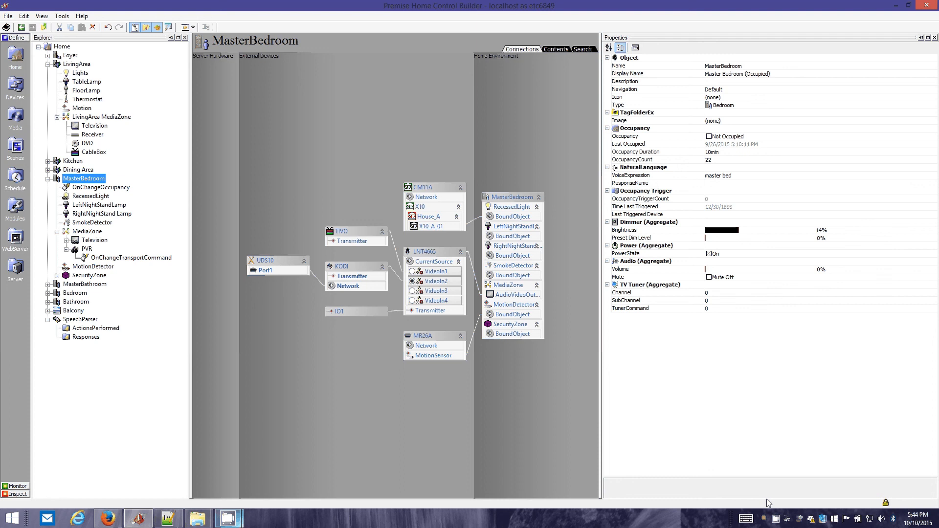